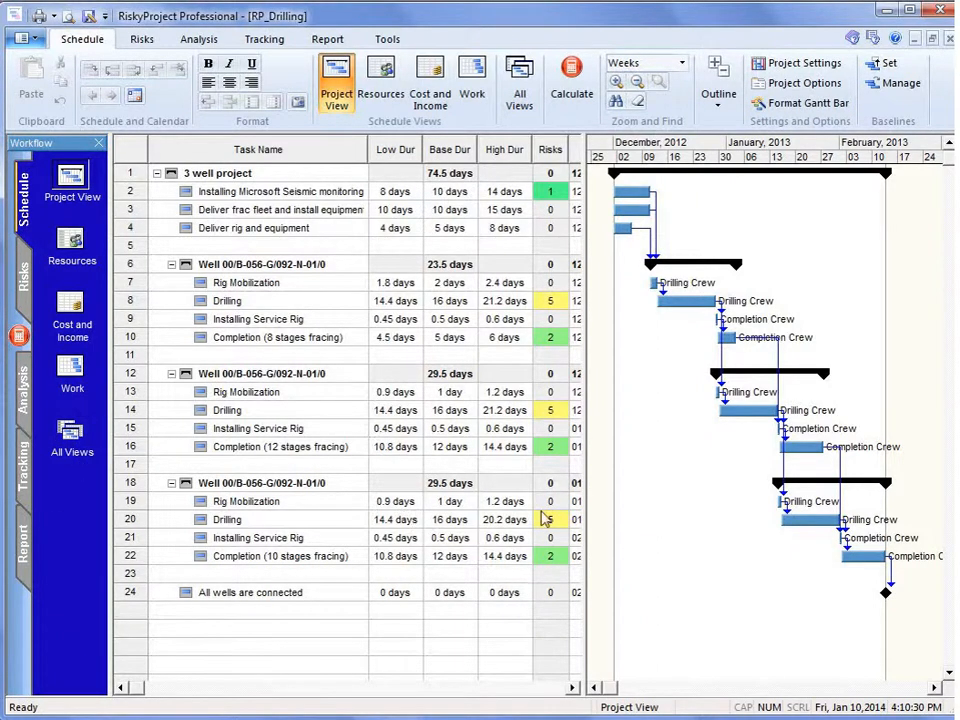
{"action": "mouse_move", "coordinate": [521, 219]}
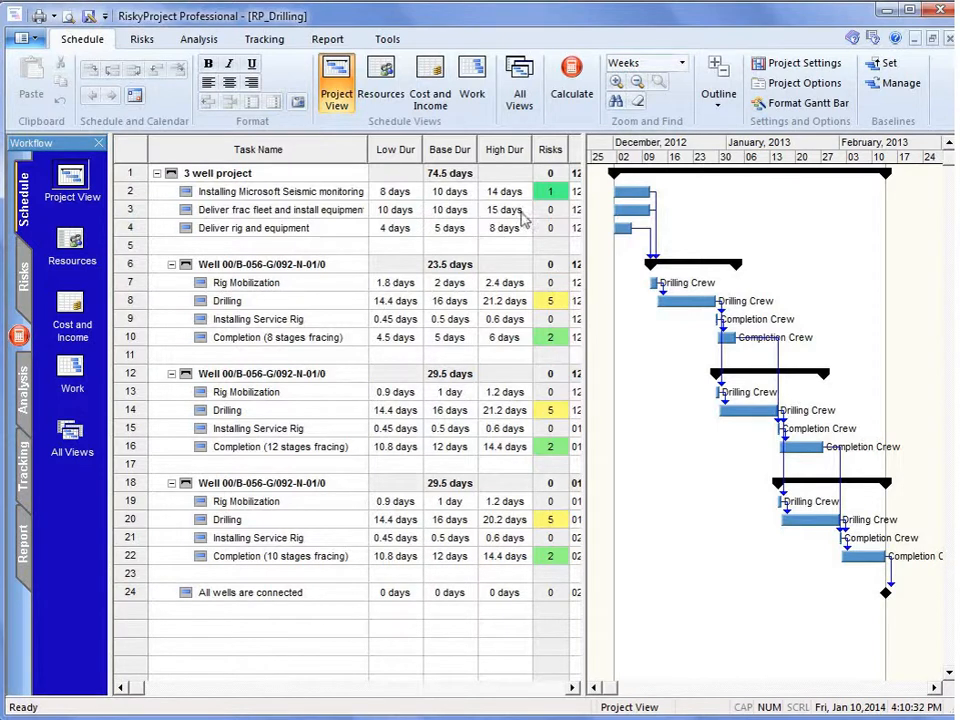
{"action": "mouse_move", "coordinate": [500, 208]}
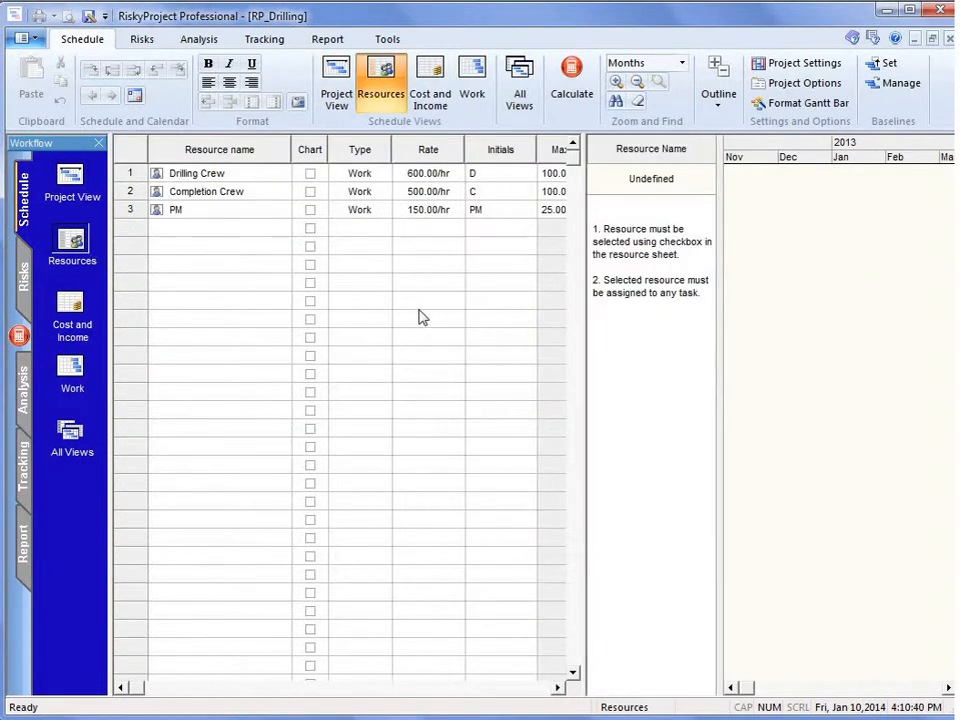
{"action": "mouse_move", "coordinate": [573, 241]}
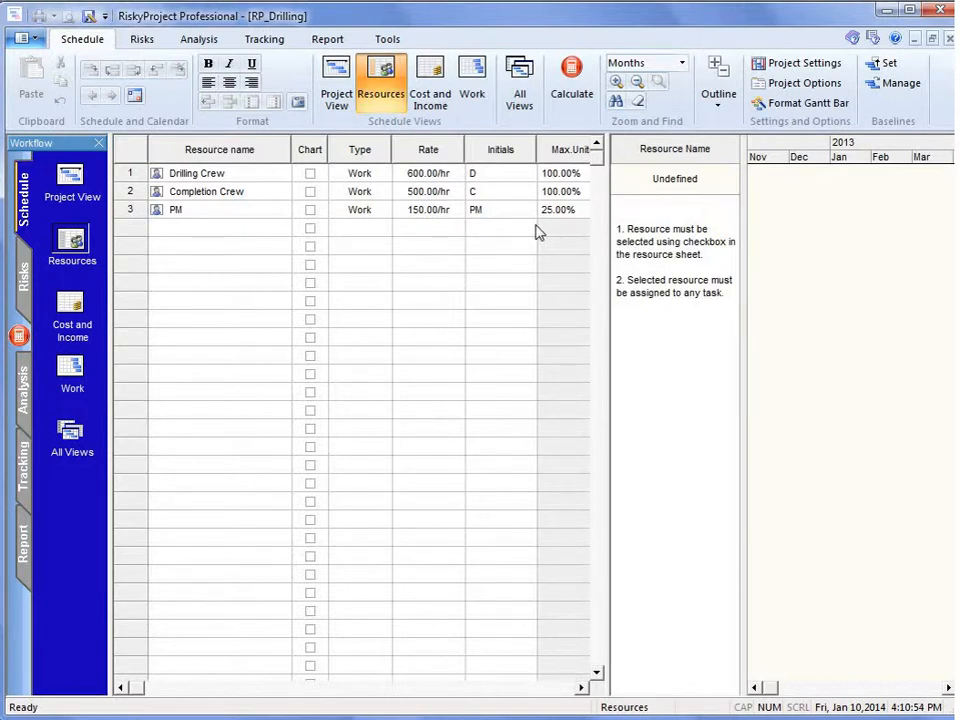
{"action": "mouse_move", "coordinate": [565, 213]}
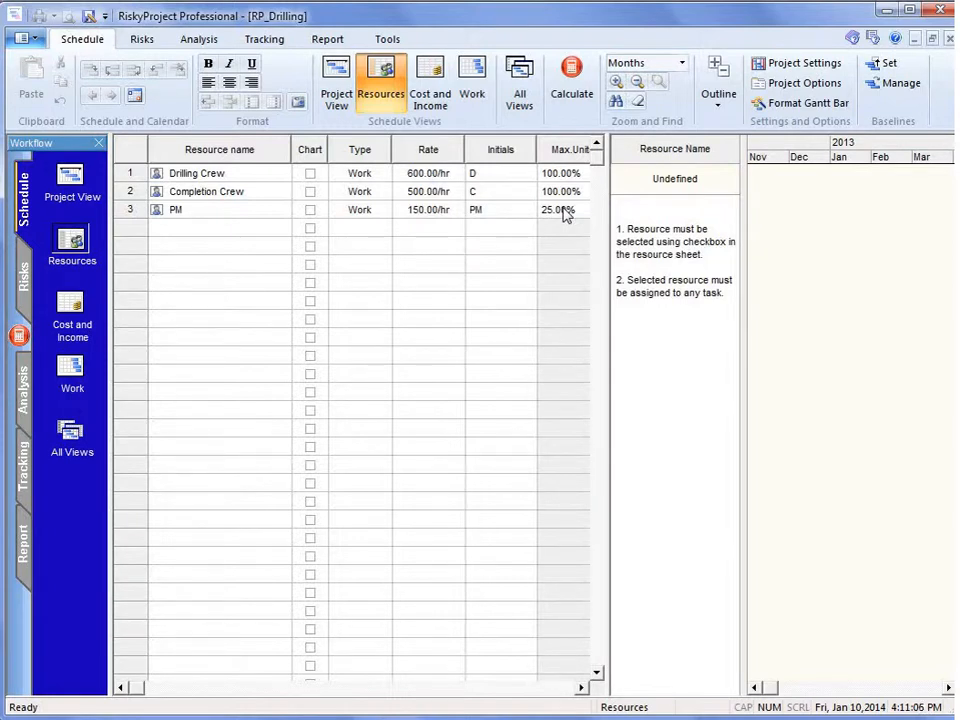
{"action": "mouse_move", "coordinate": [127, 432]}
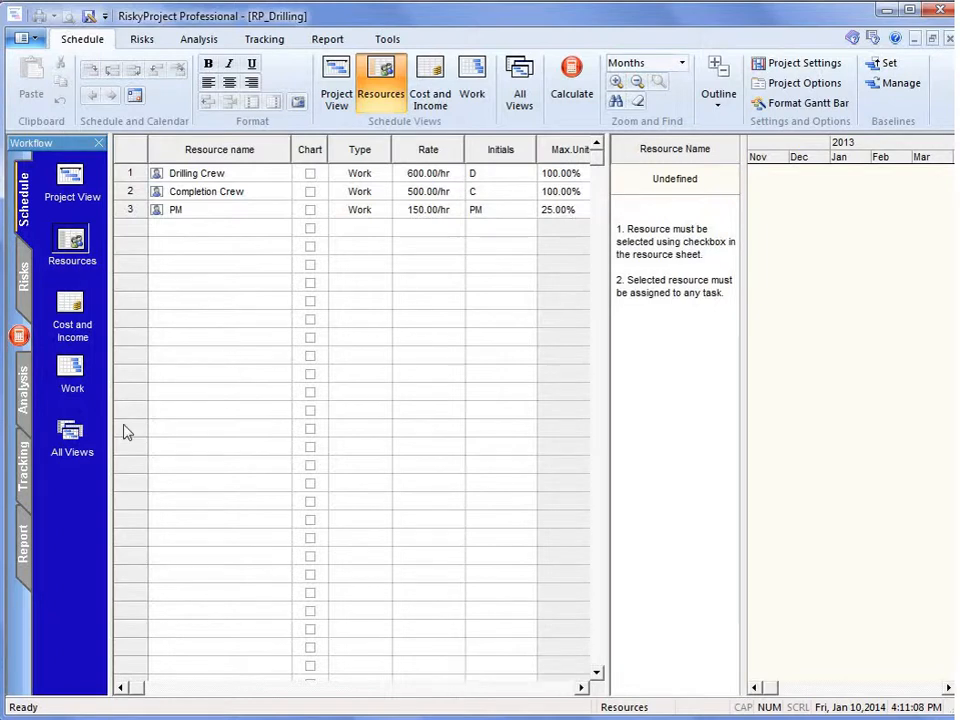
- Switch from the Resources view to the Cost and Income view of per-task costs
{"action": "left_click", "coordinate": [430, 82]}
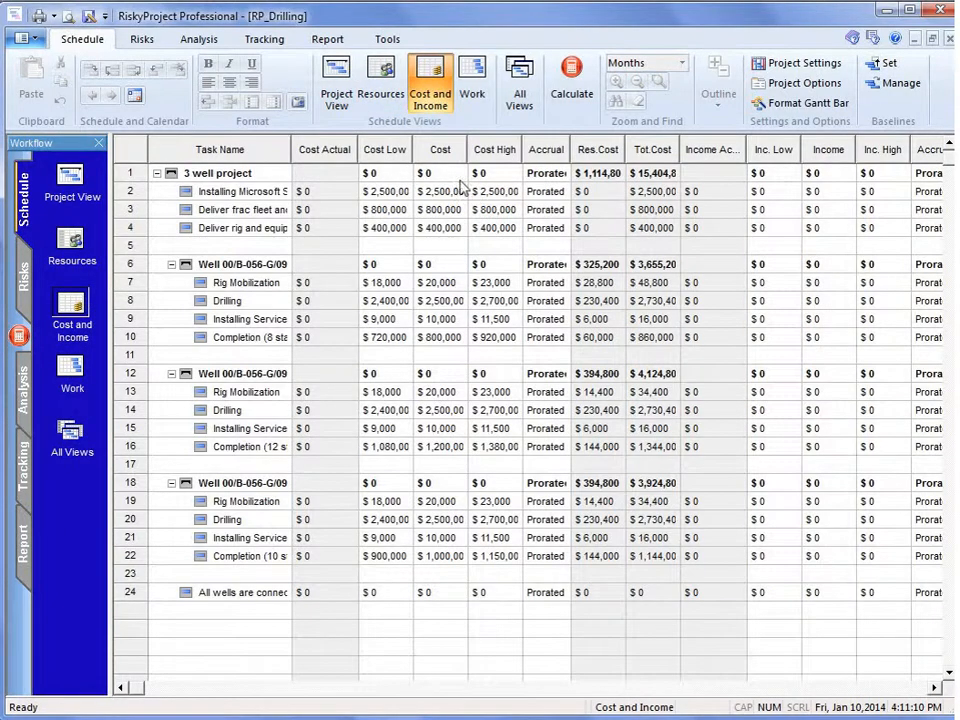
{"action": "mouse_move", "coordinate": [470, 280]}
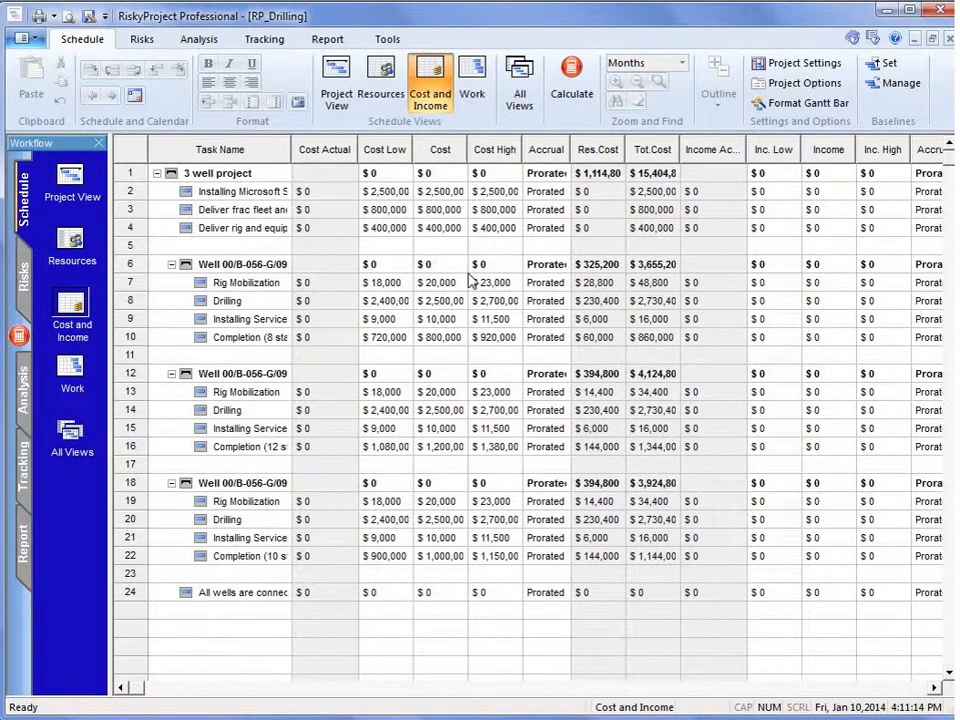
{"action": "mouse_move", "coordinate": [375, 378]}
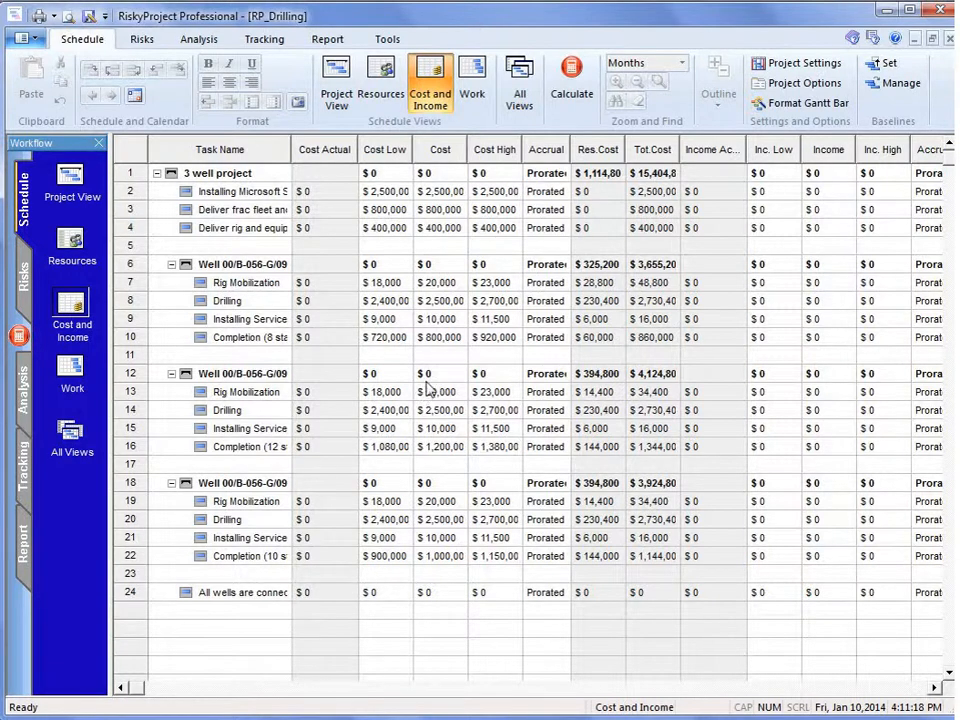
{"action": "mouse_move", "coordinate": [398, 348]}
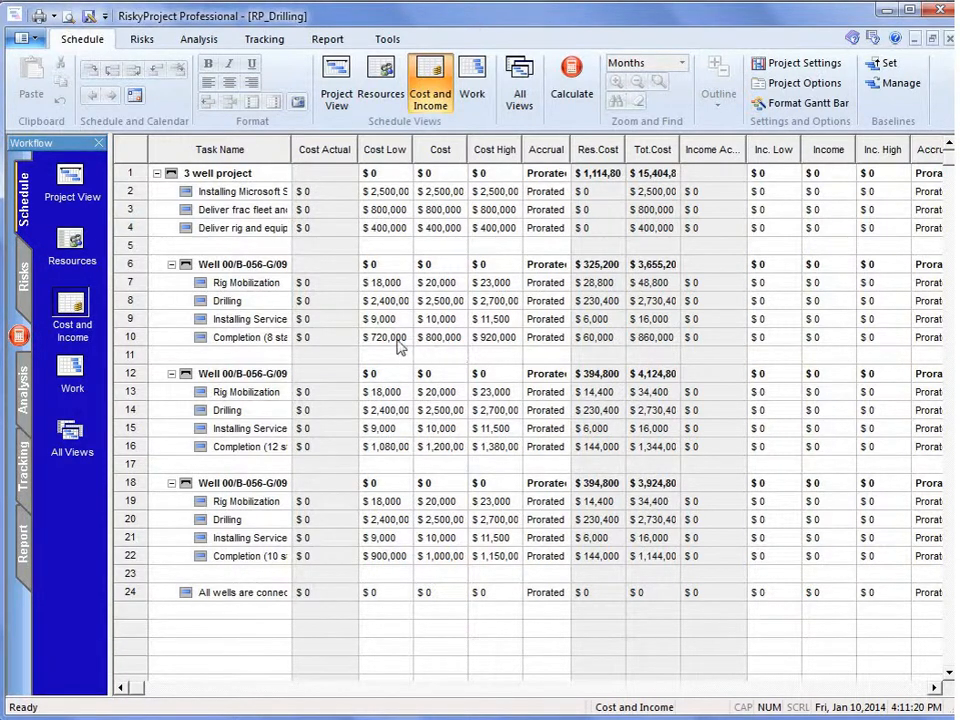
{"action": "mouse_move", "coordinate": [393, 281]}
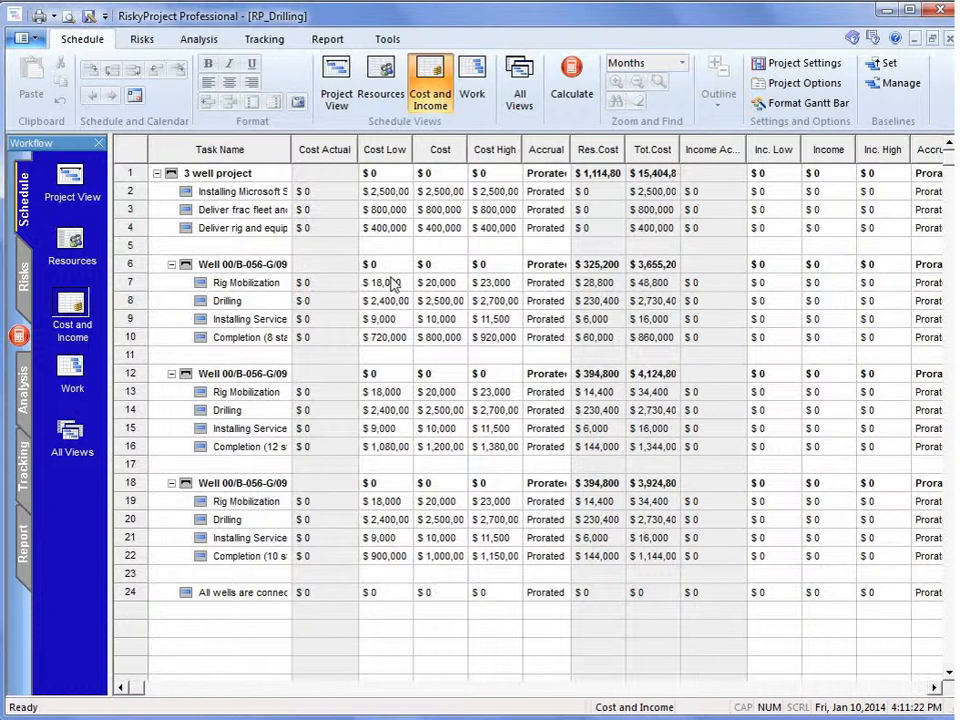
{"action": "mouse_move", "coordinate": [425, 353]}
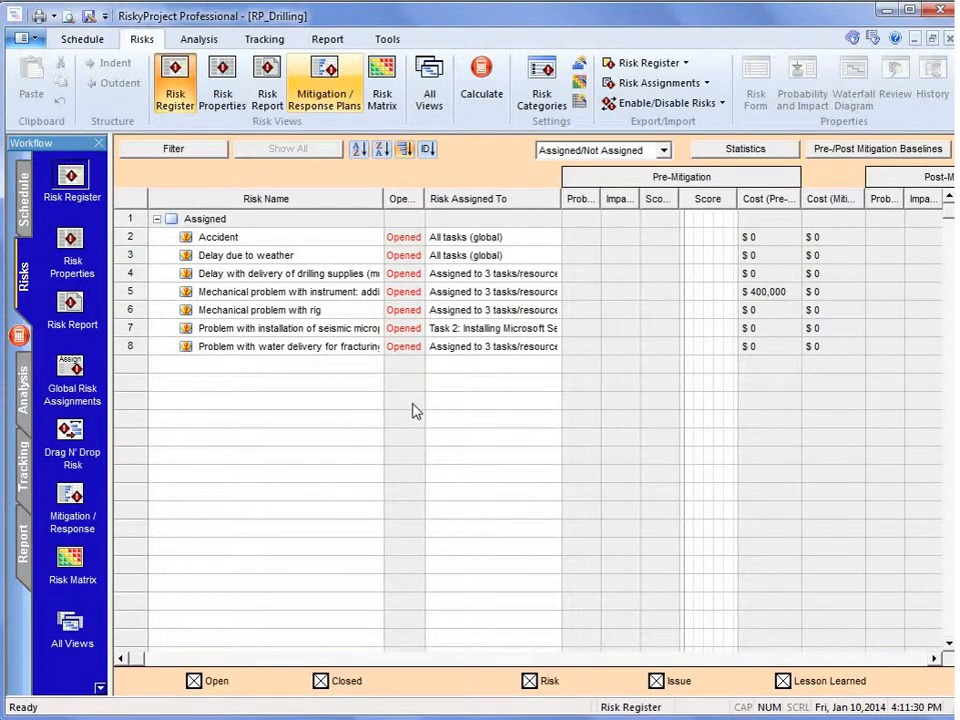
{"action": "mouse_move", "coordinate": [137, 307]}
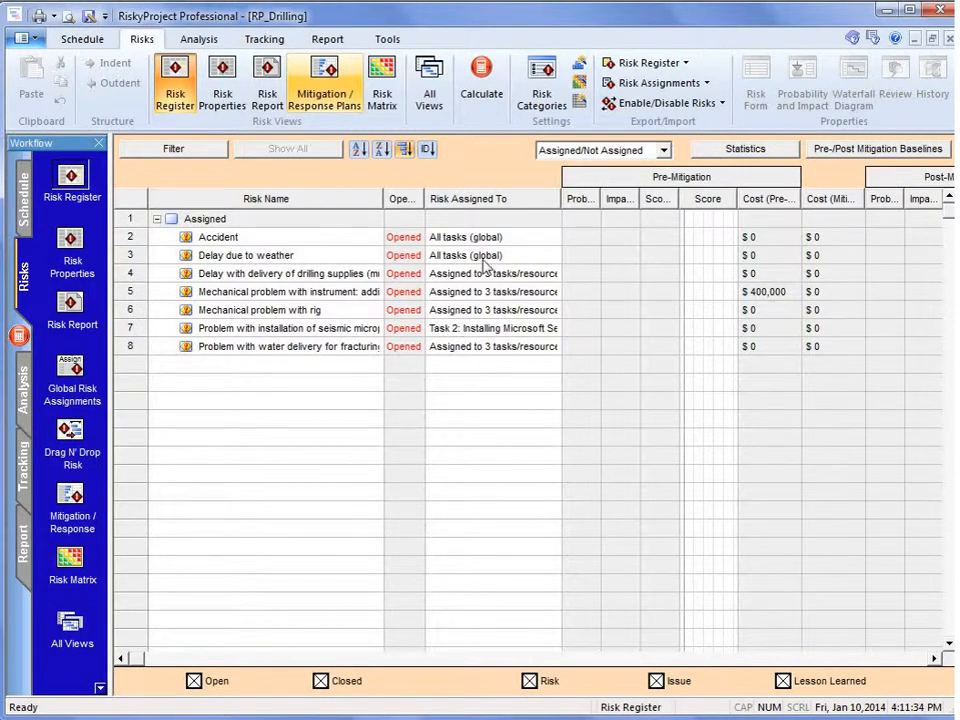
{"action": "mouse_move", "coordinate": [557, 247]}
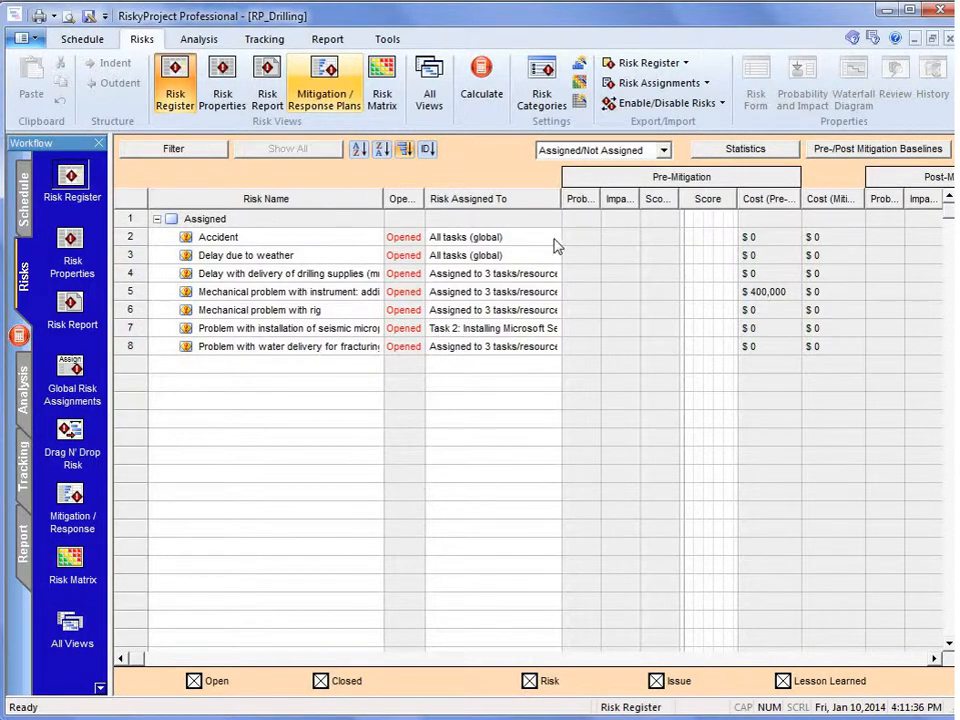
{"action": "mouse_move", "coordinate": [537, 342]}
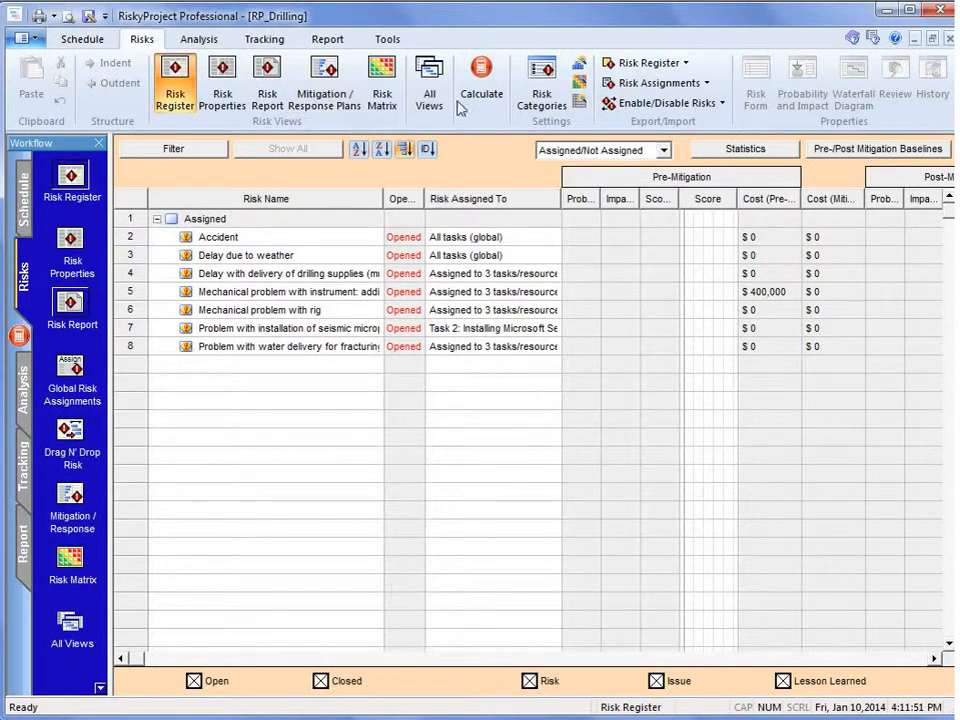
- Run the risk calculation, then move to the Analysis ribbon with ranked risk scores shown
{"action": "left_click", "coordinate": [481, 80]}
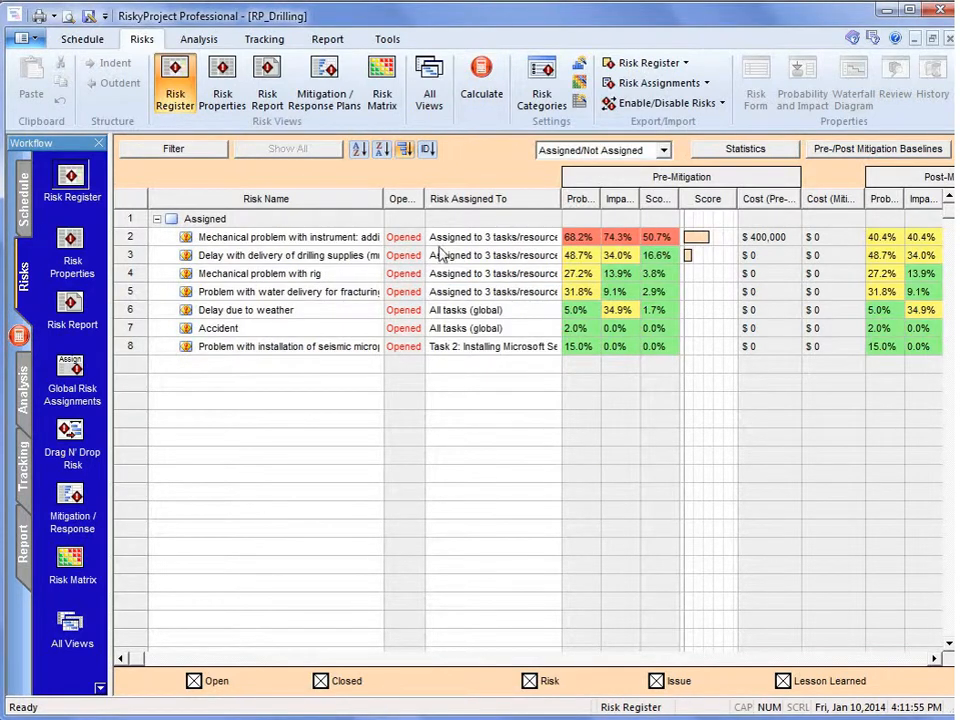
{"action": "mouse_move", "coordinate": [500, 278]}
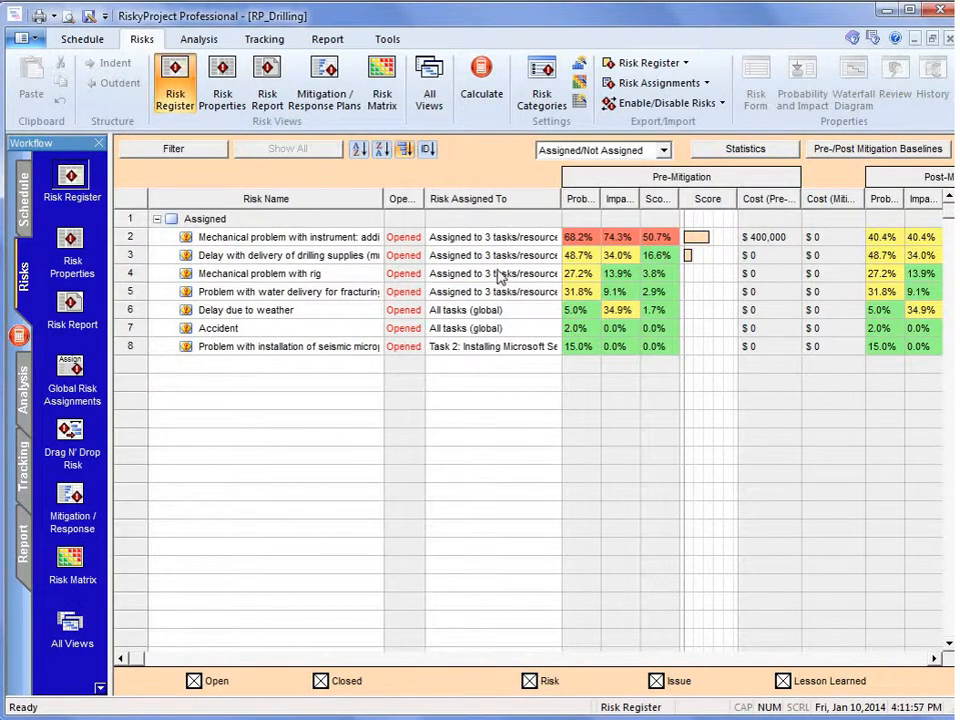
{"action": "mouse_move", "coordinate": [220, 461]}
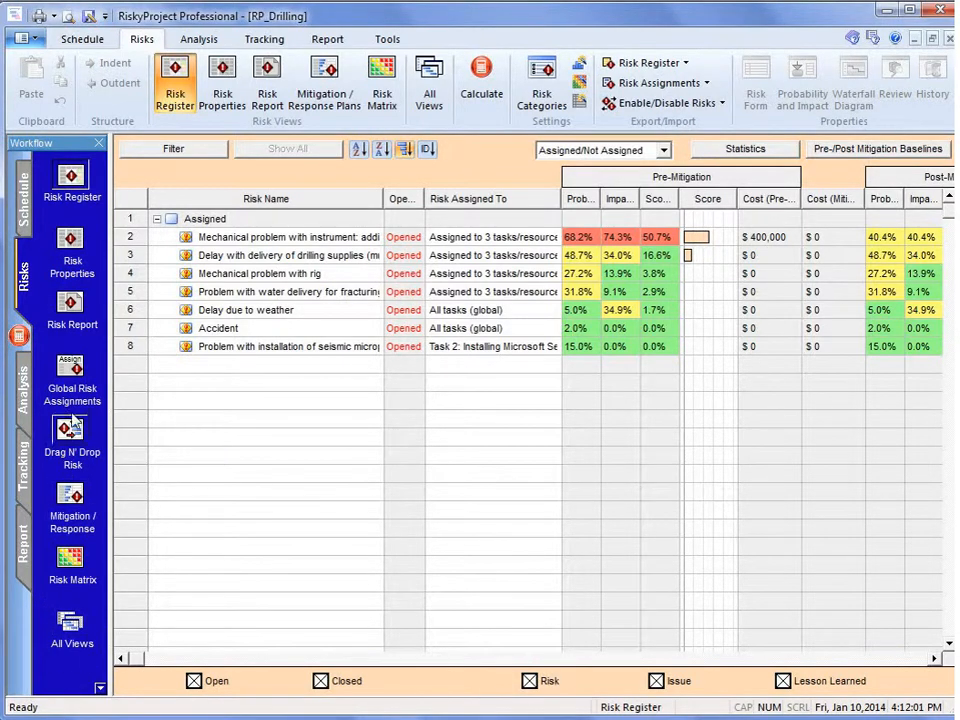
{"action": "left_click", "coordinate": [198, 39]}
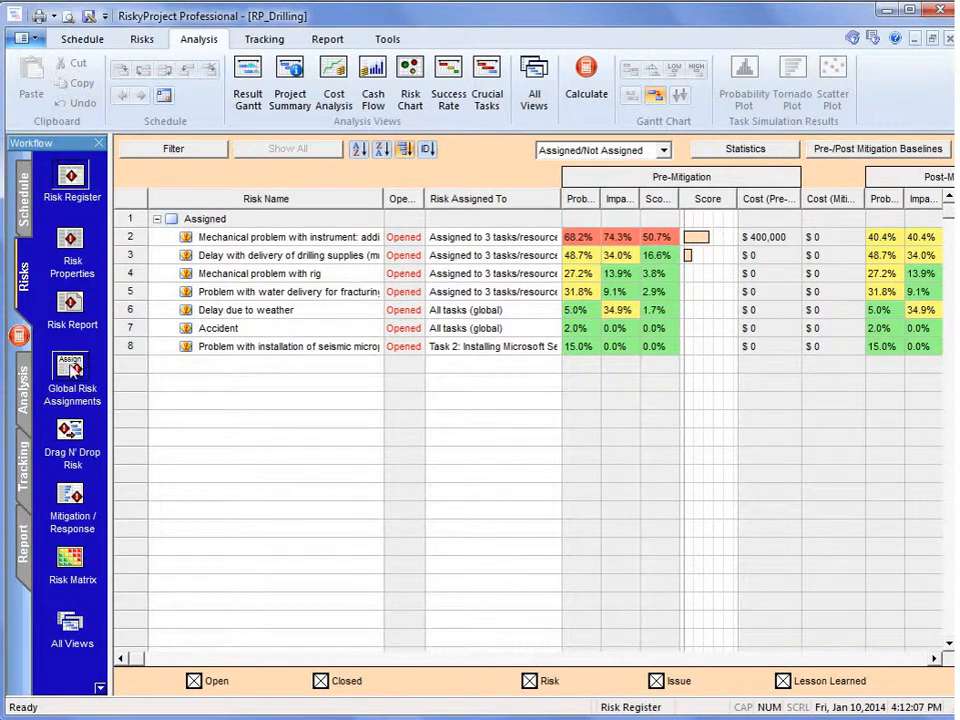
- Show the Project Summary with cost, finish-time and duration probability histograms
{"action": "left_click", "coordinate": [290, 80]}
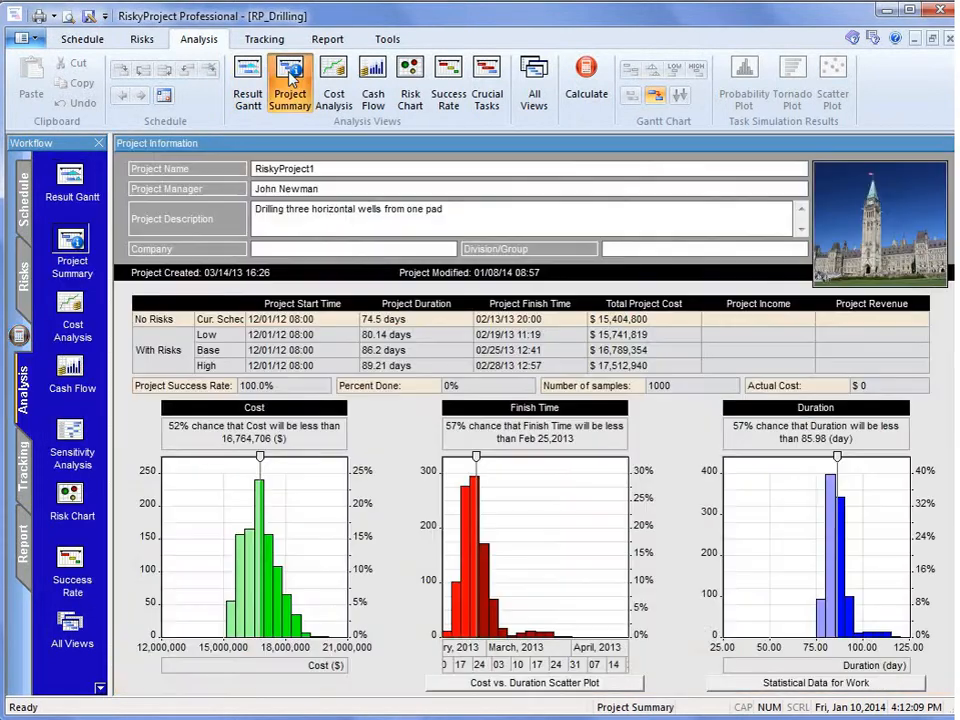
{"action": "mouse_move", "coordinate": [867, 473]}
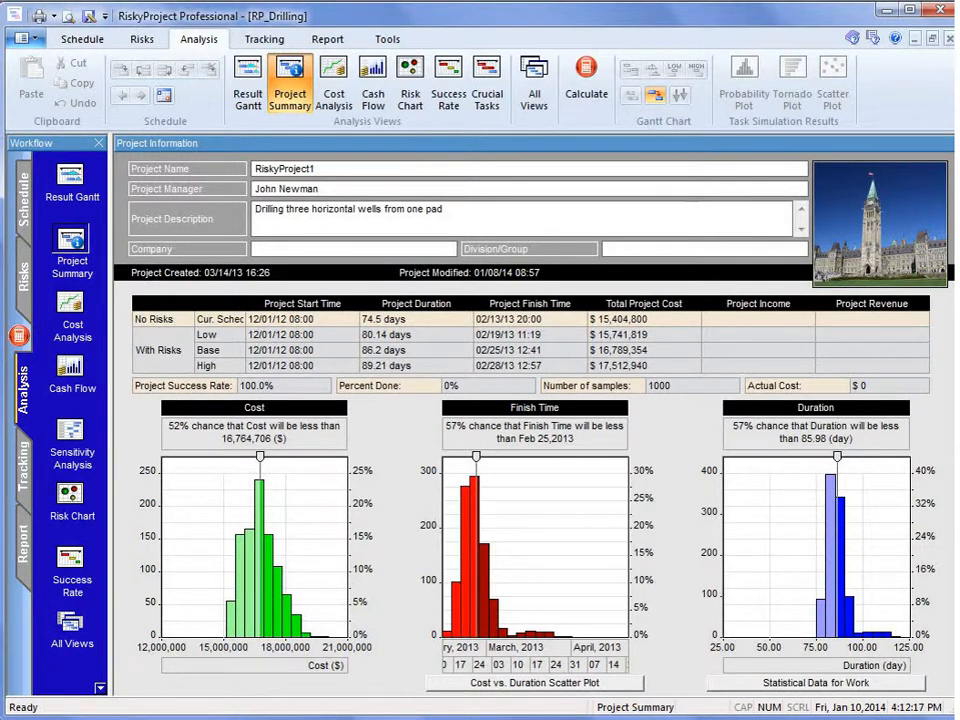
{"action": "mouse_move", "coordinate": [460, 587]}
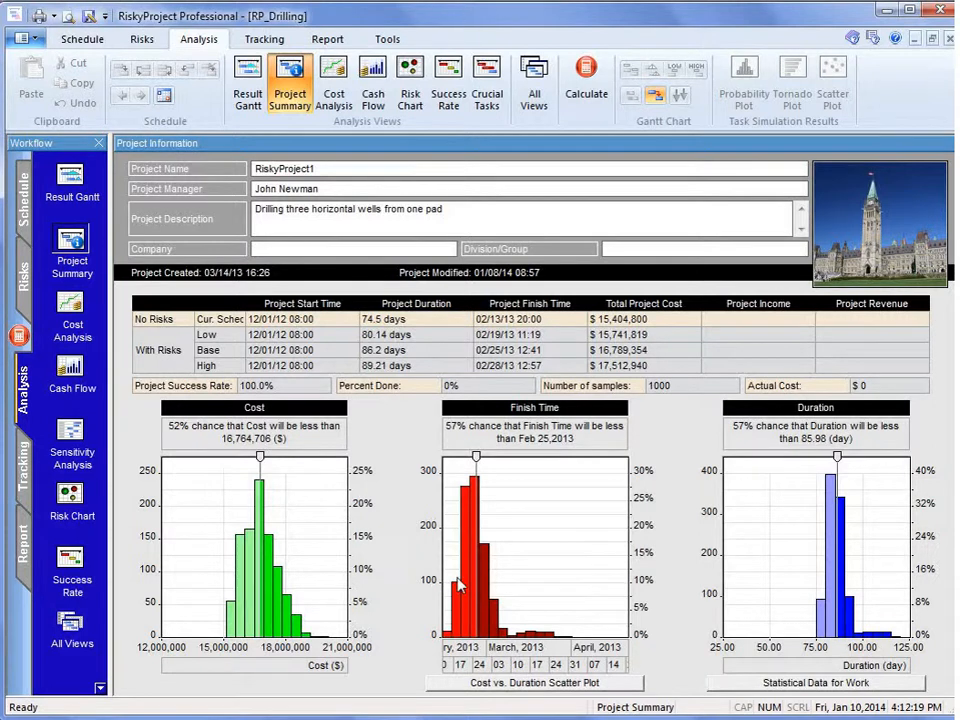
{"action": "mouse_move", "coordinate": [378, 570]}
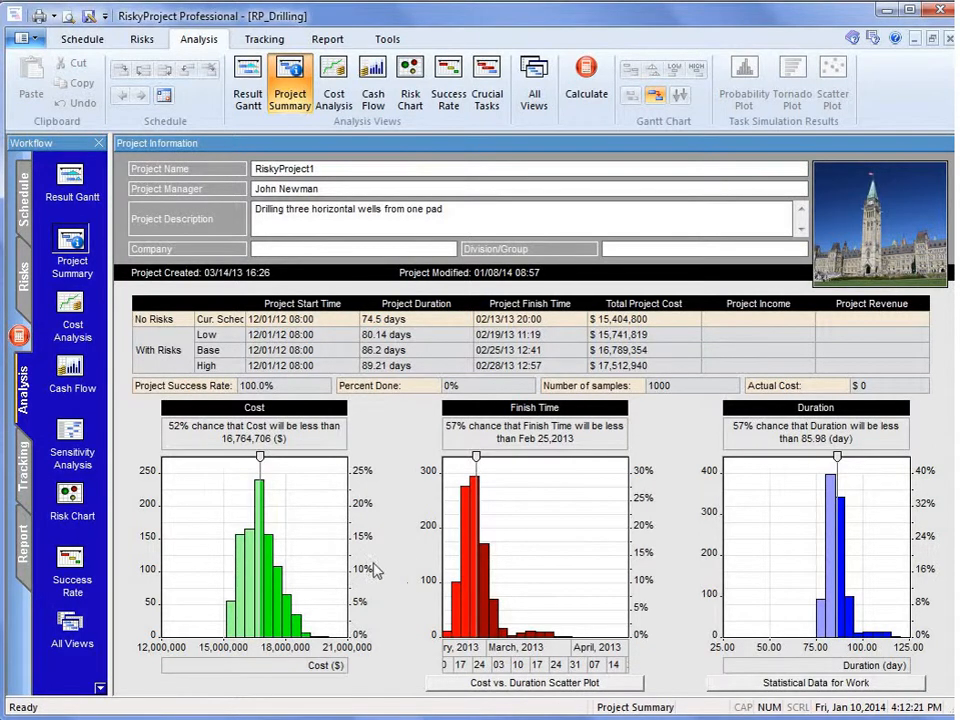
{"action": "mouse_move", "coordinate": [808, 583]}
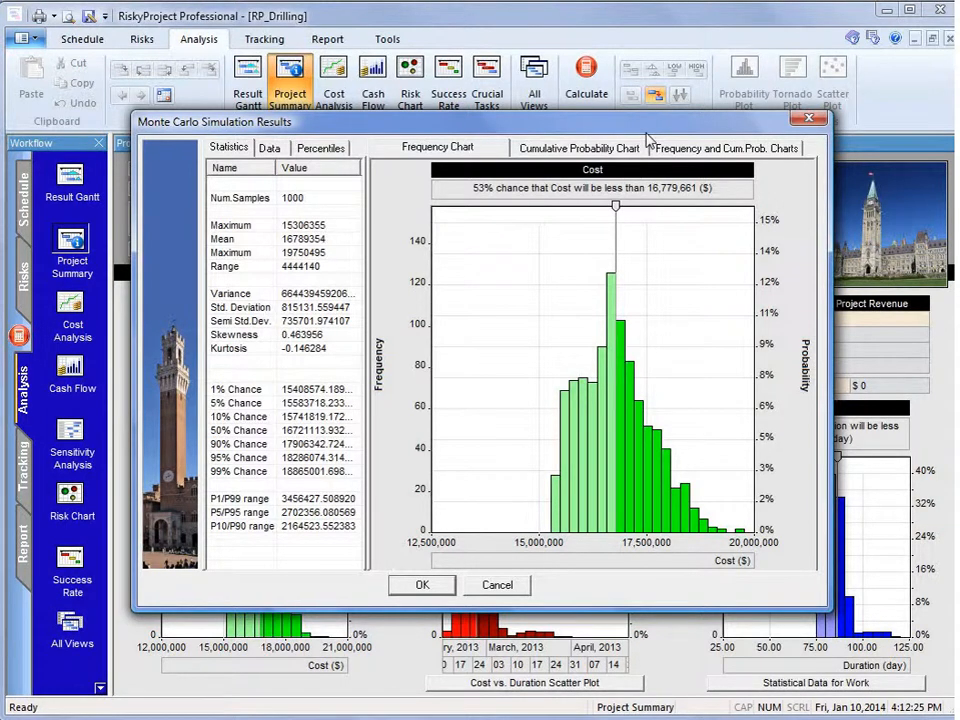
{"action": "mouse_move", "coordinate": [542, 532]}
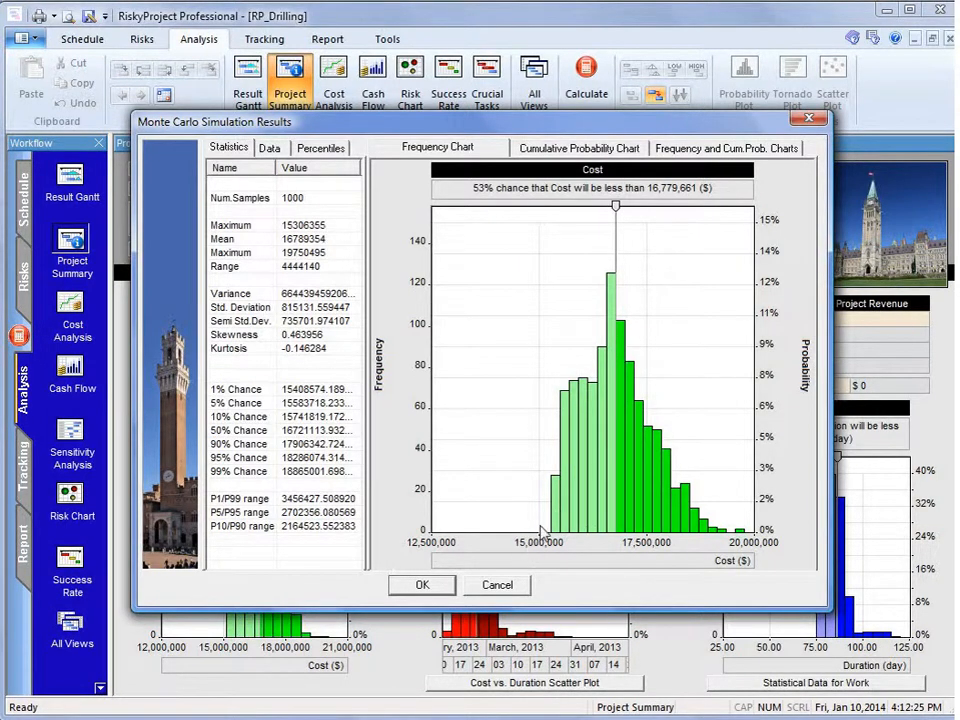
{"action": "mouse_move", "coordinate": [560, 545]}
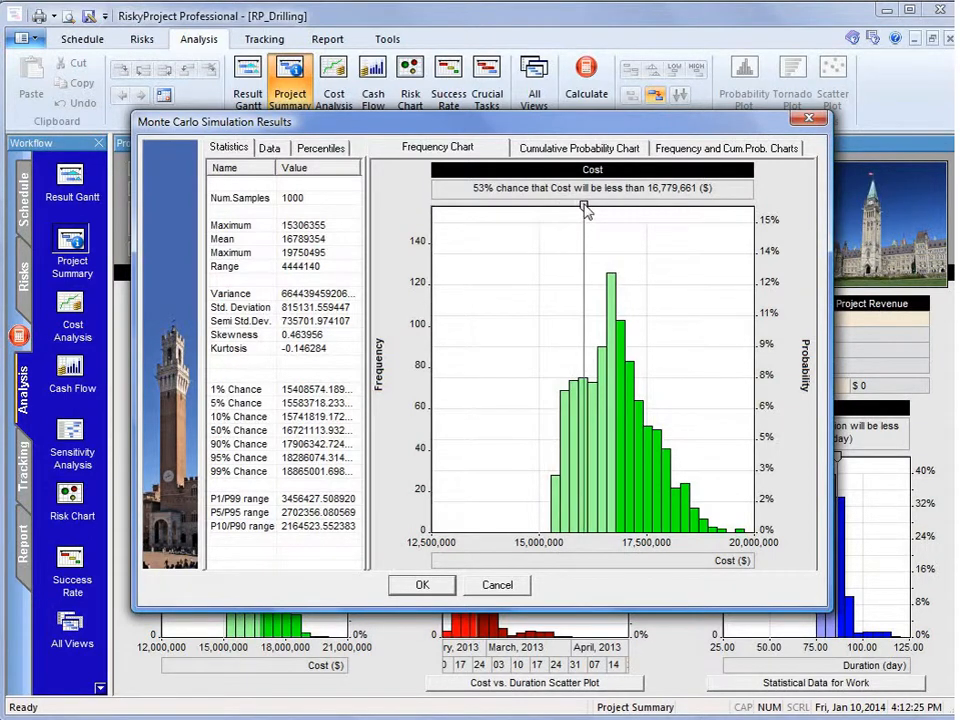
- Dismiss the Monte Carlo Simulation Results dialog, returning to the summary histograms
{"action": "left_click", "coordinate": [421, 585]}
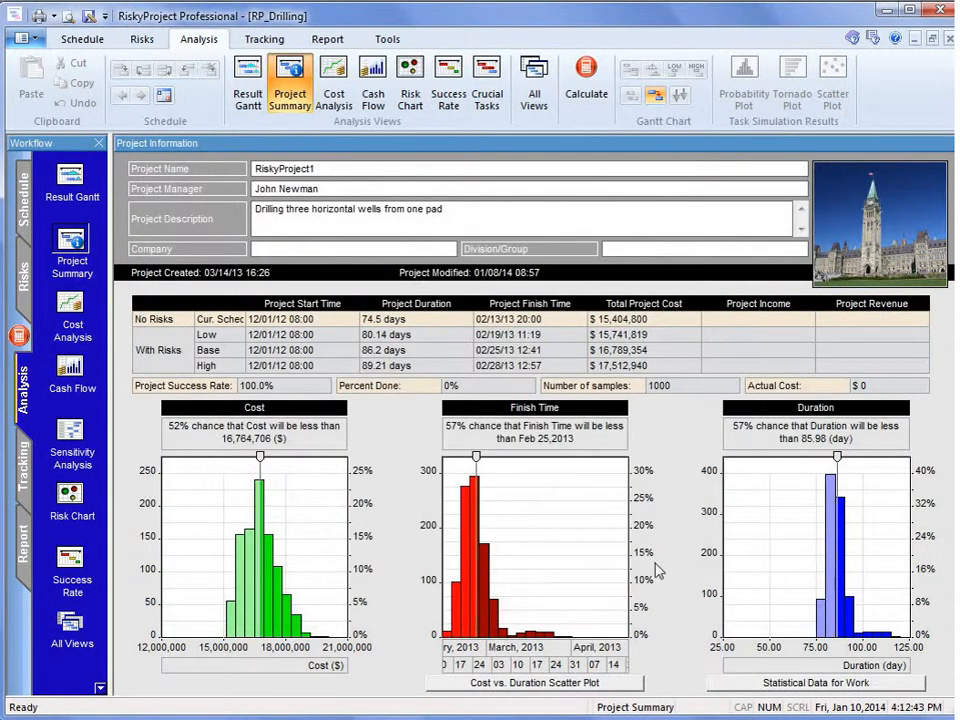
{"action": "mouse_move", "coordinate": [204, 243]}
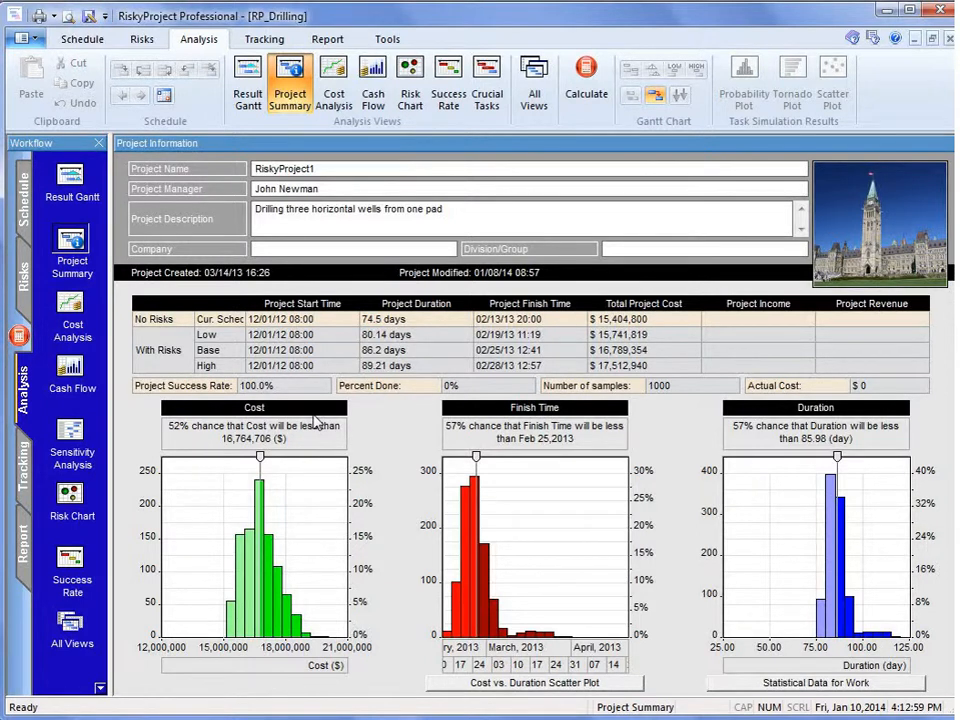
{"action": "mouse_move", "coordinate": [345, 355]}
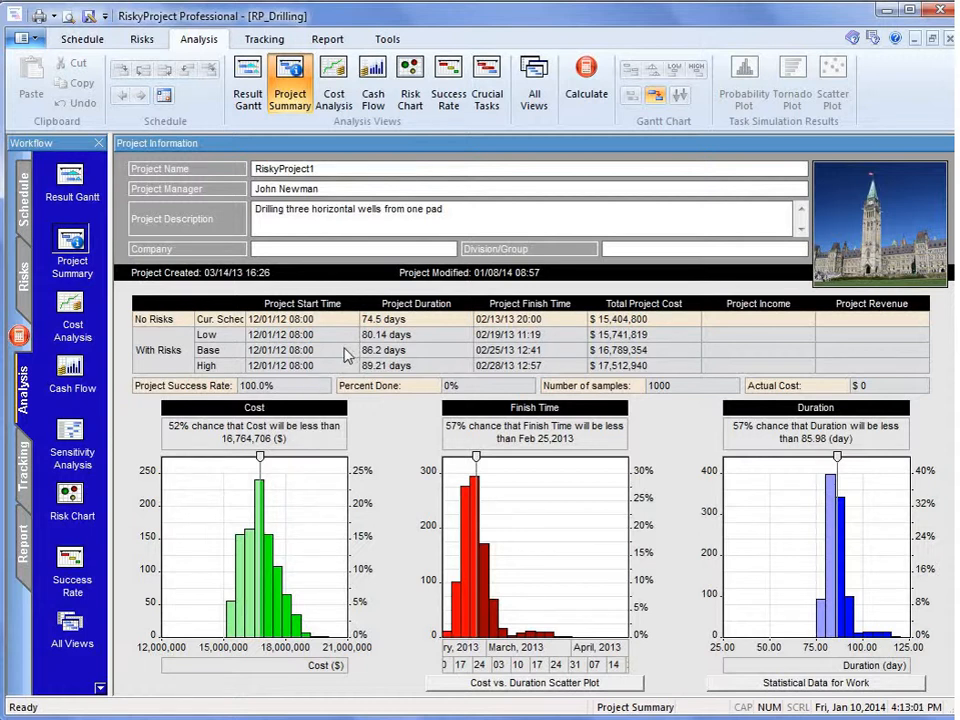